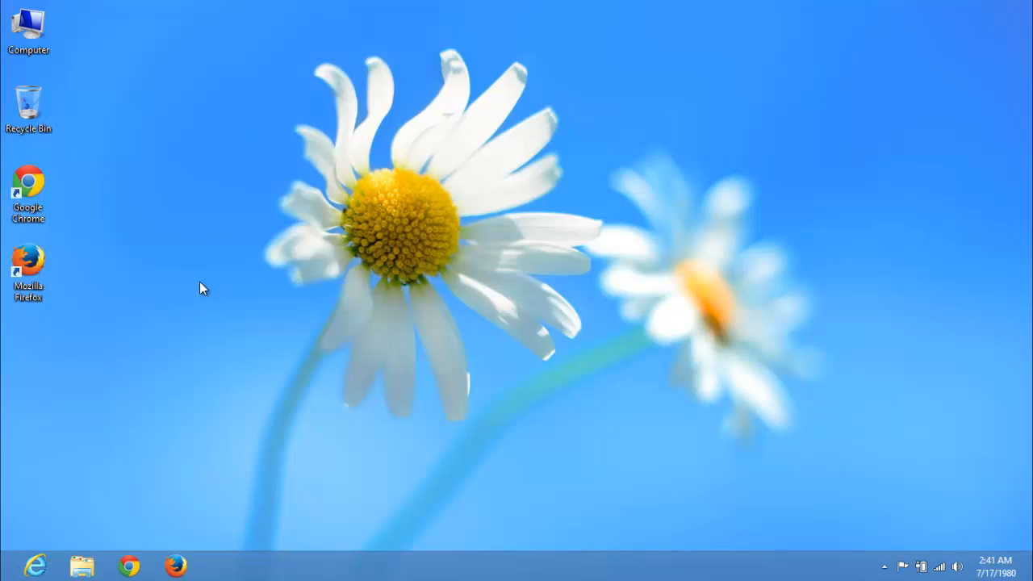
click(28, 186)
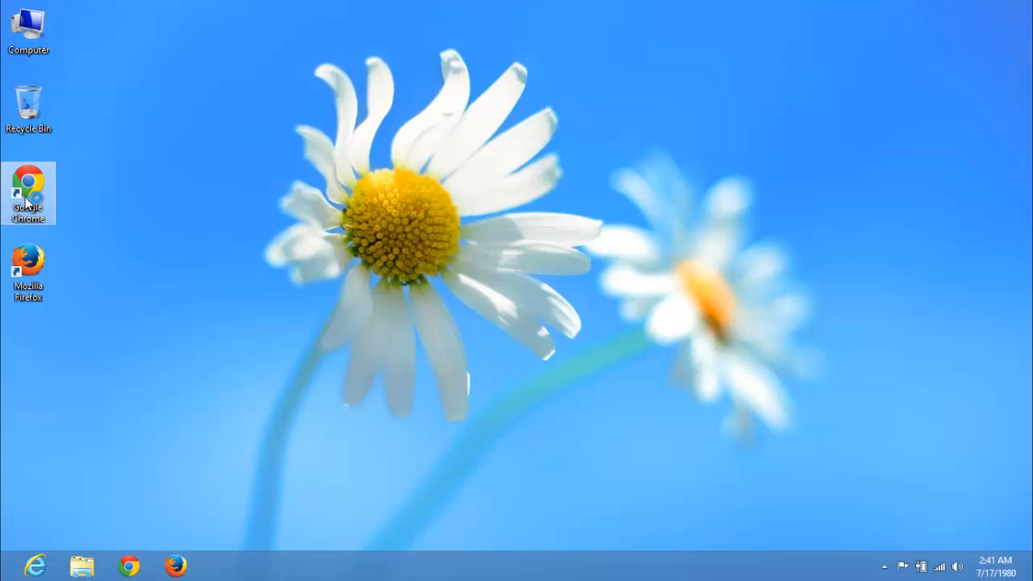
double_click(29, 182)
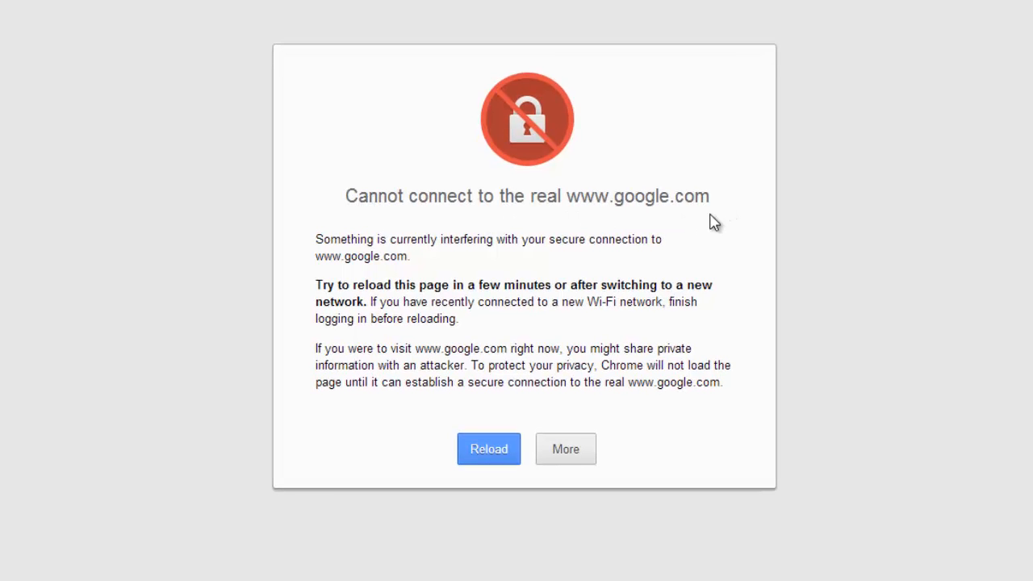
mouse_move(593, 257)
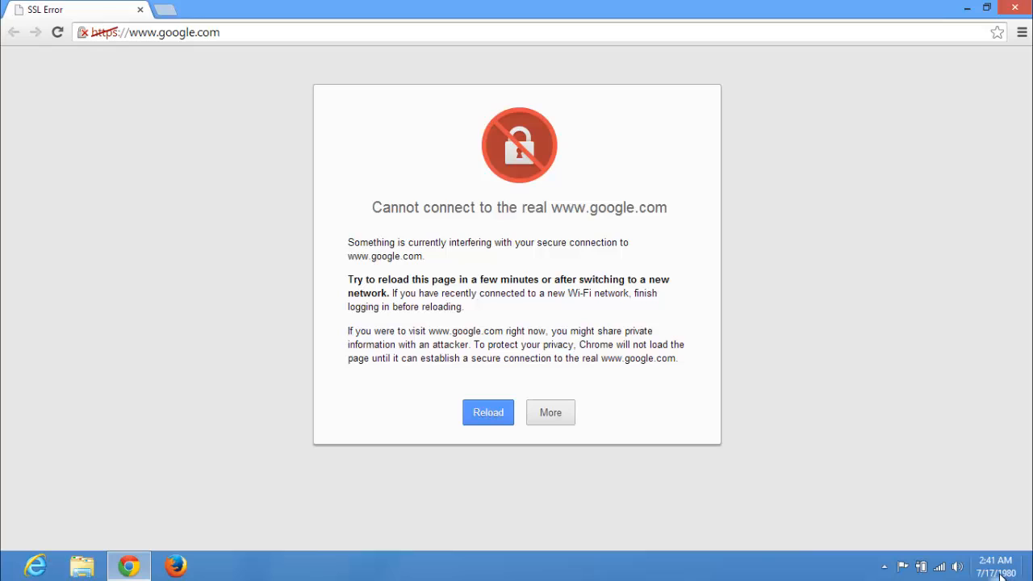
From the taskbar clock, change the system year from 1980 to 2014 (July 17, 2014).
click(995, 560)
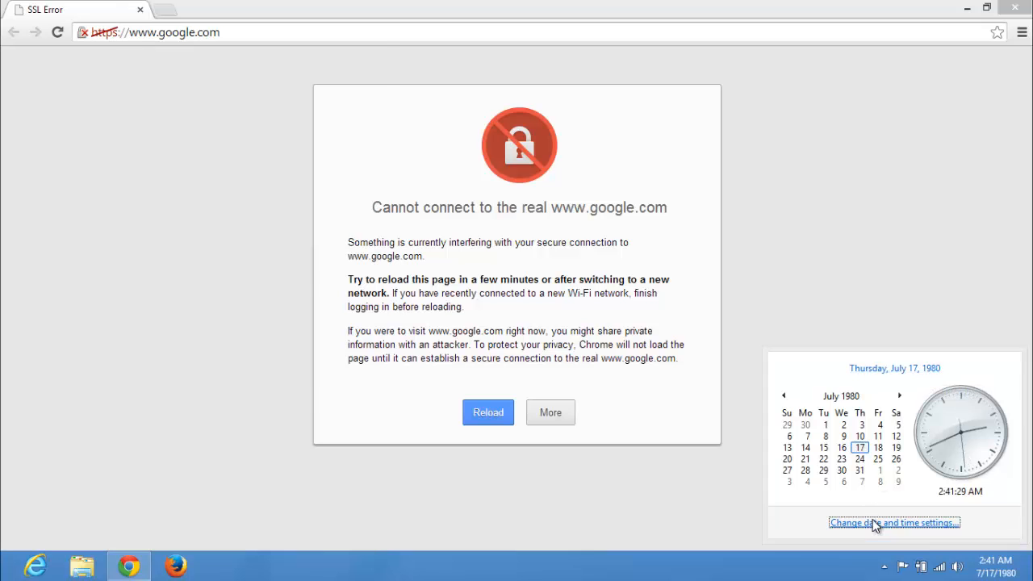
click(894, 523)
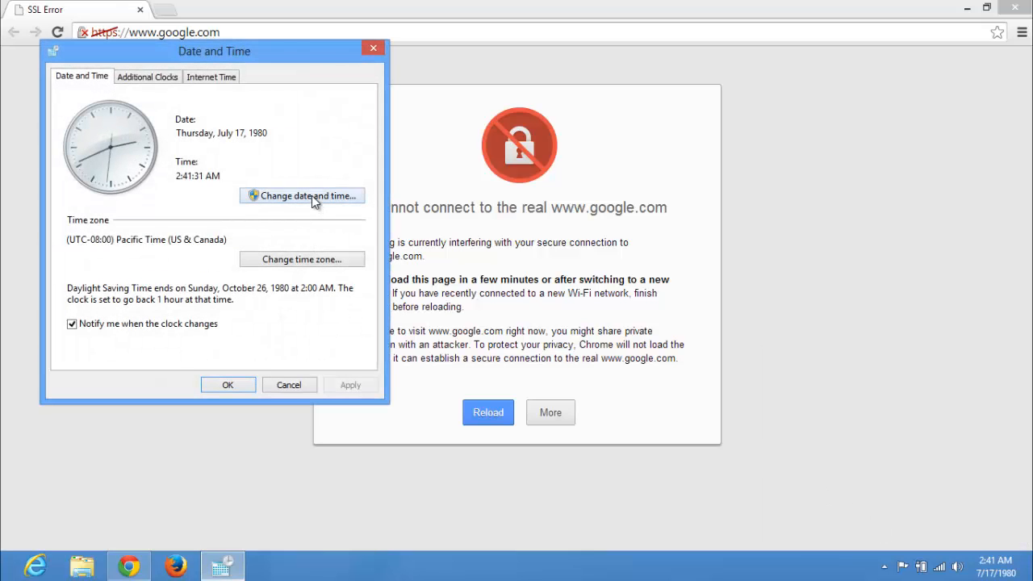
click(300, 196)
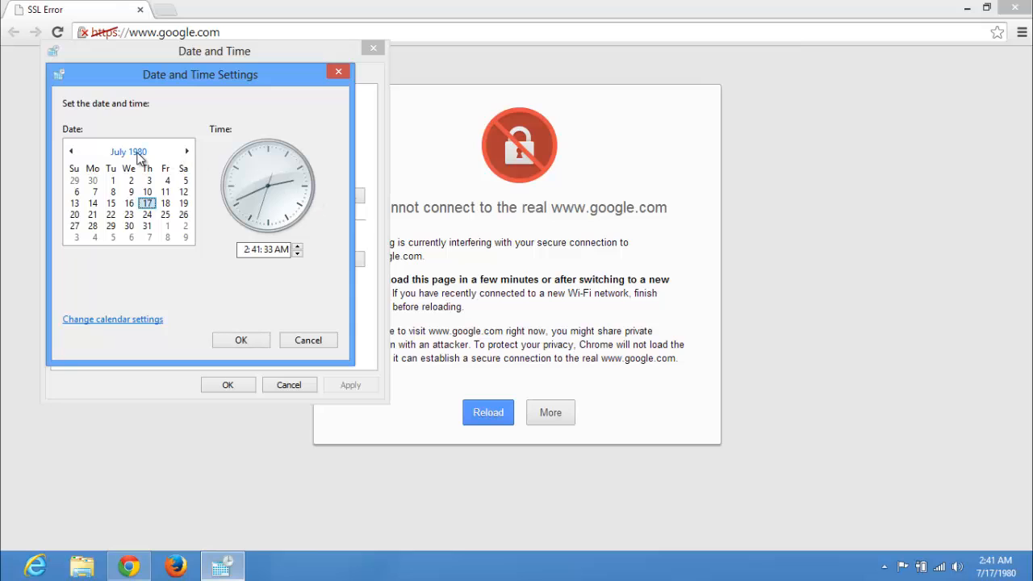
click(129, 151)
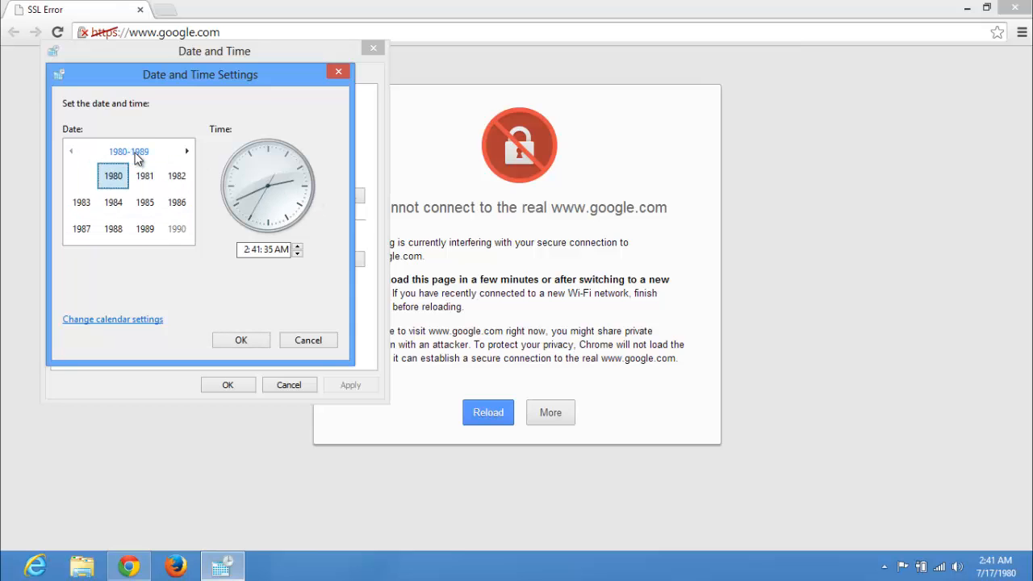
click(187, 151)
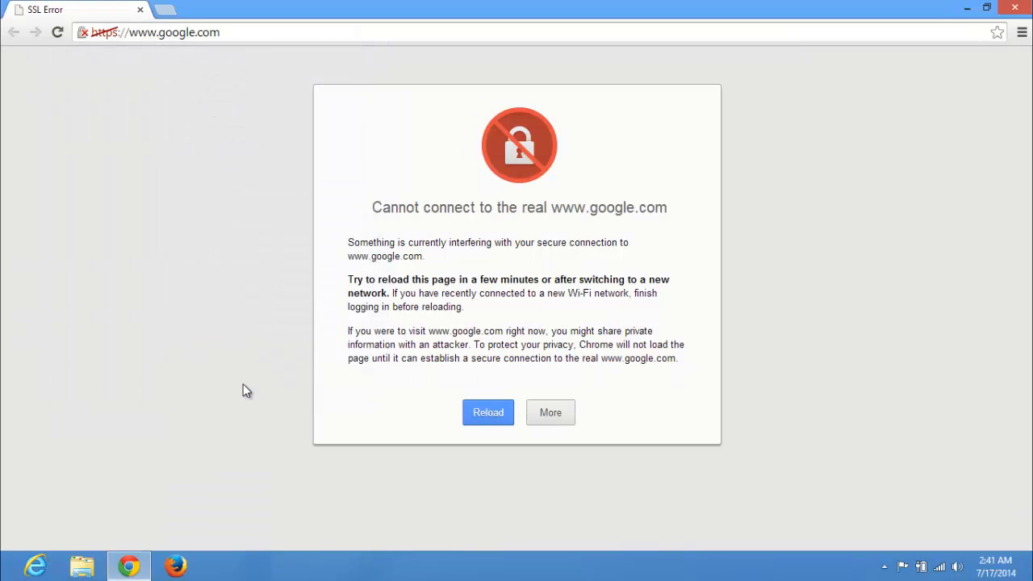
mouse_move(917, 83)
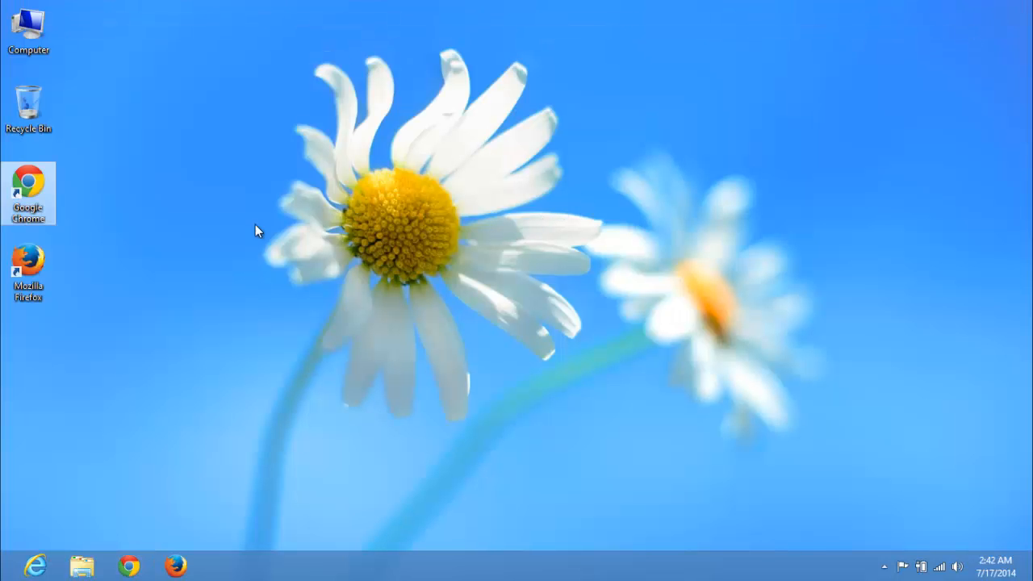
Relaunch Chrome from the desktop shortcut so google.com loads securely.
double_click(29, 176)
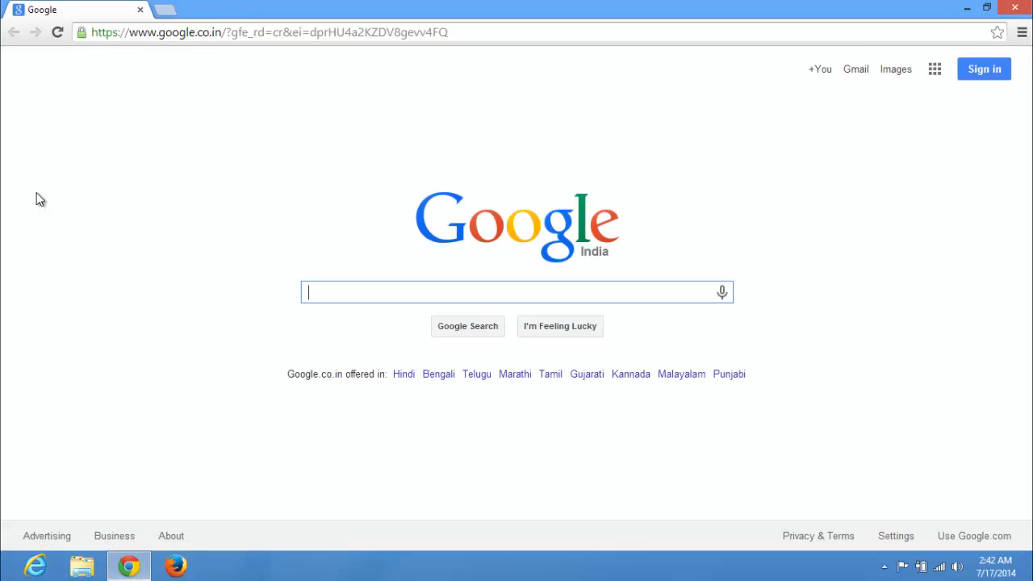
mouse_move(56, 194)
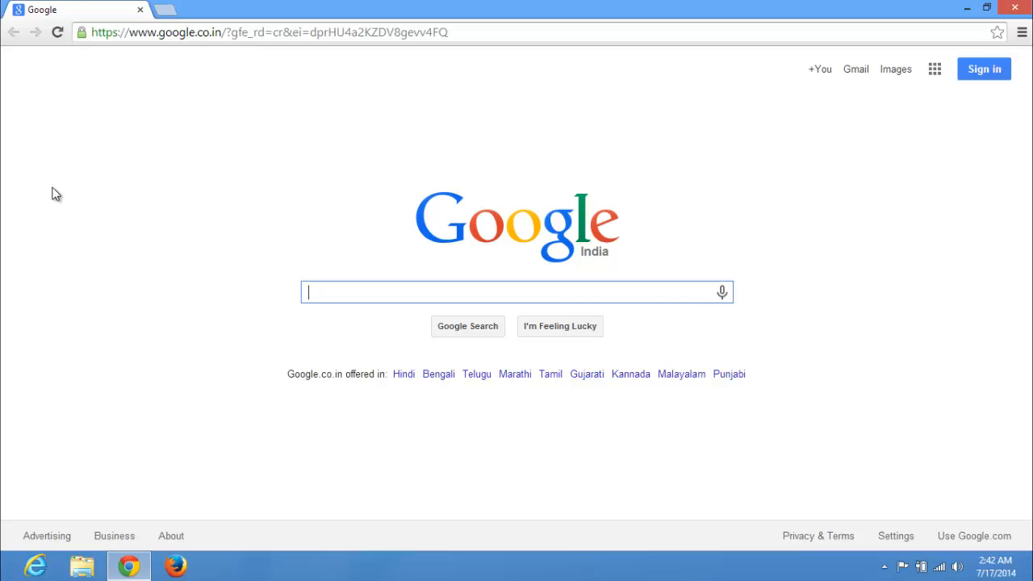
mouse_move(1015, 8)
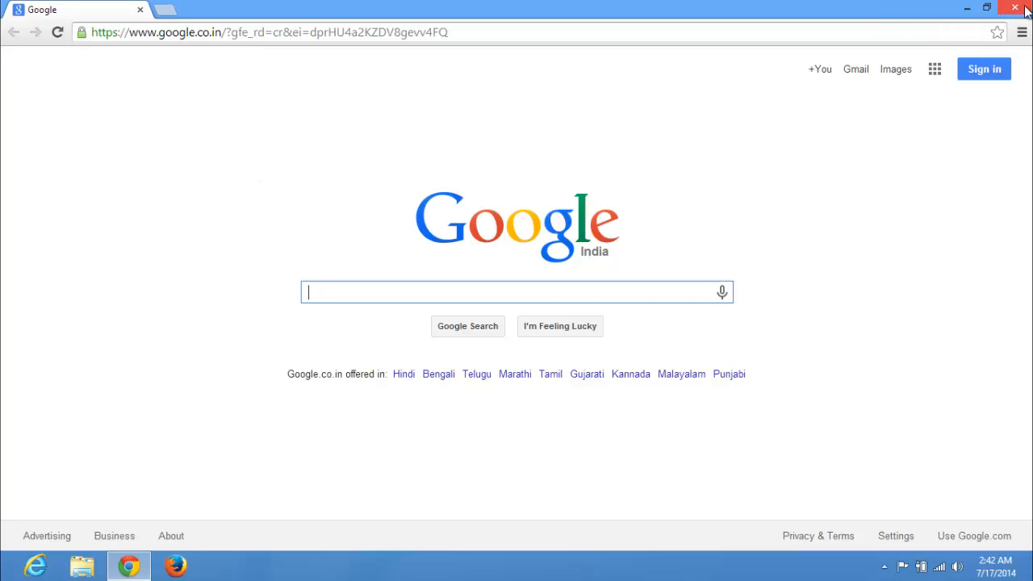